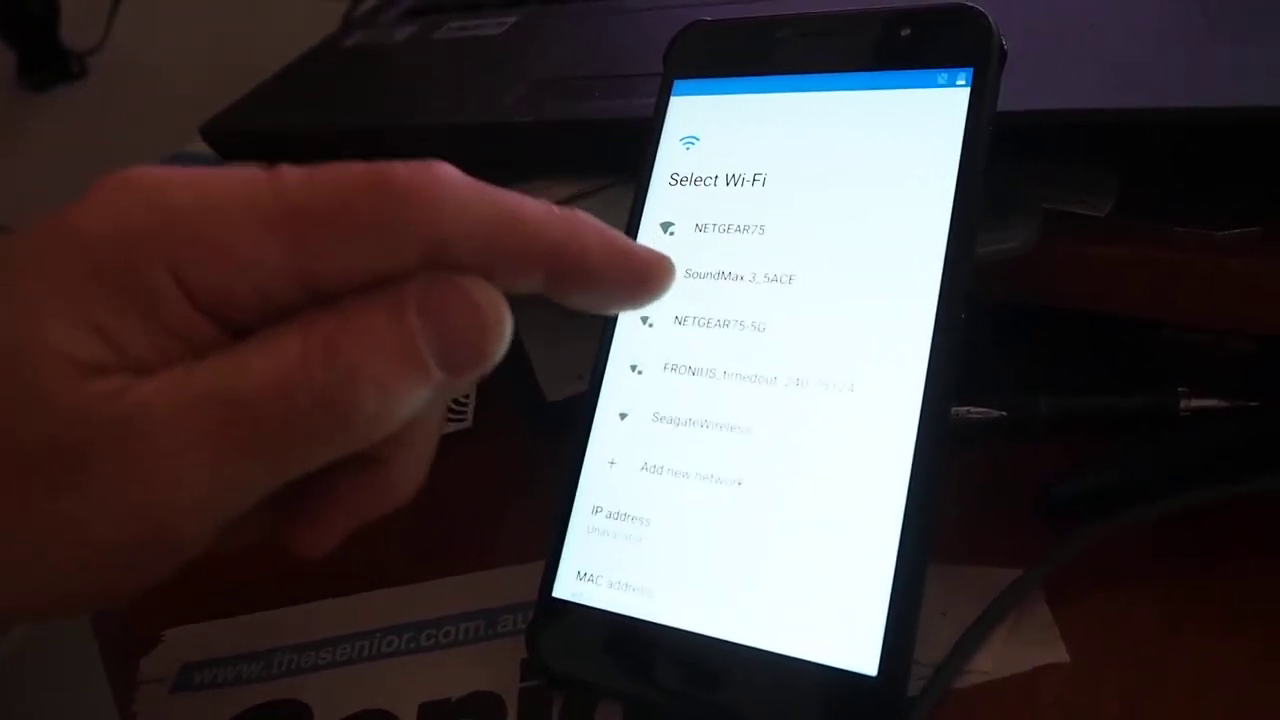
# - Choose the FRONIUS_timedout_240.75124 network so its password prompt appears
pyautogui.click(760, 382)
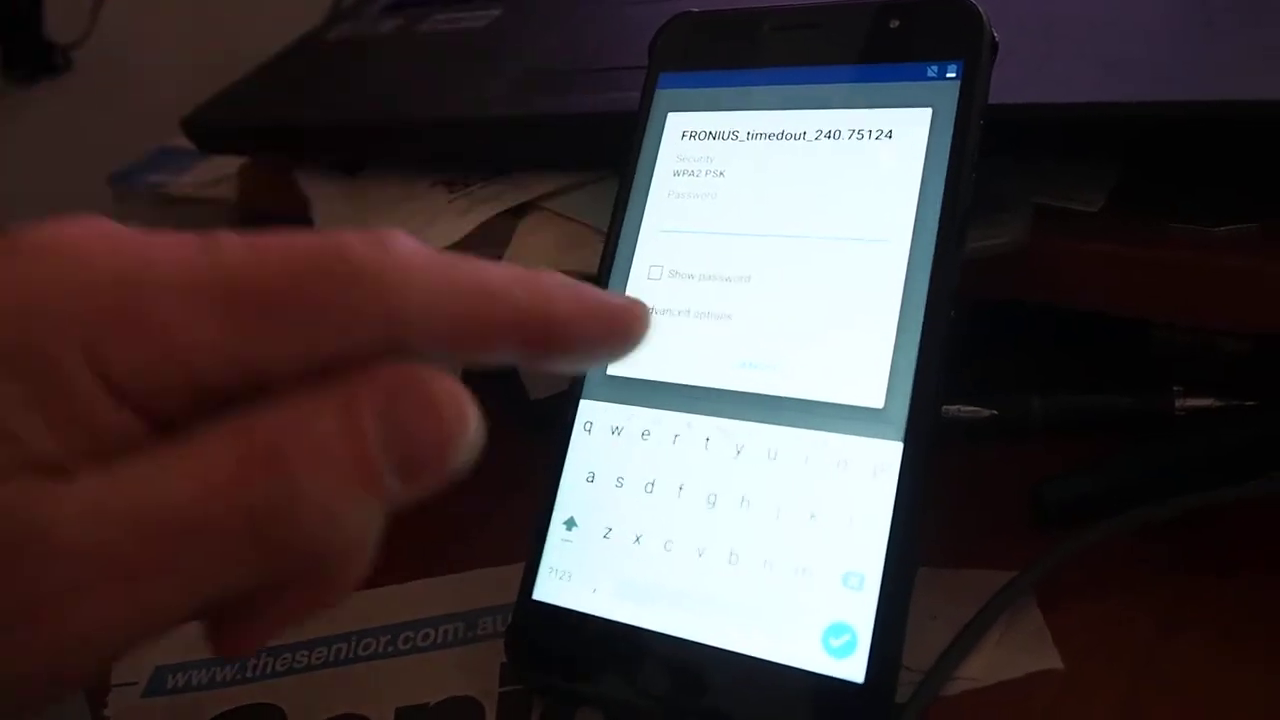